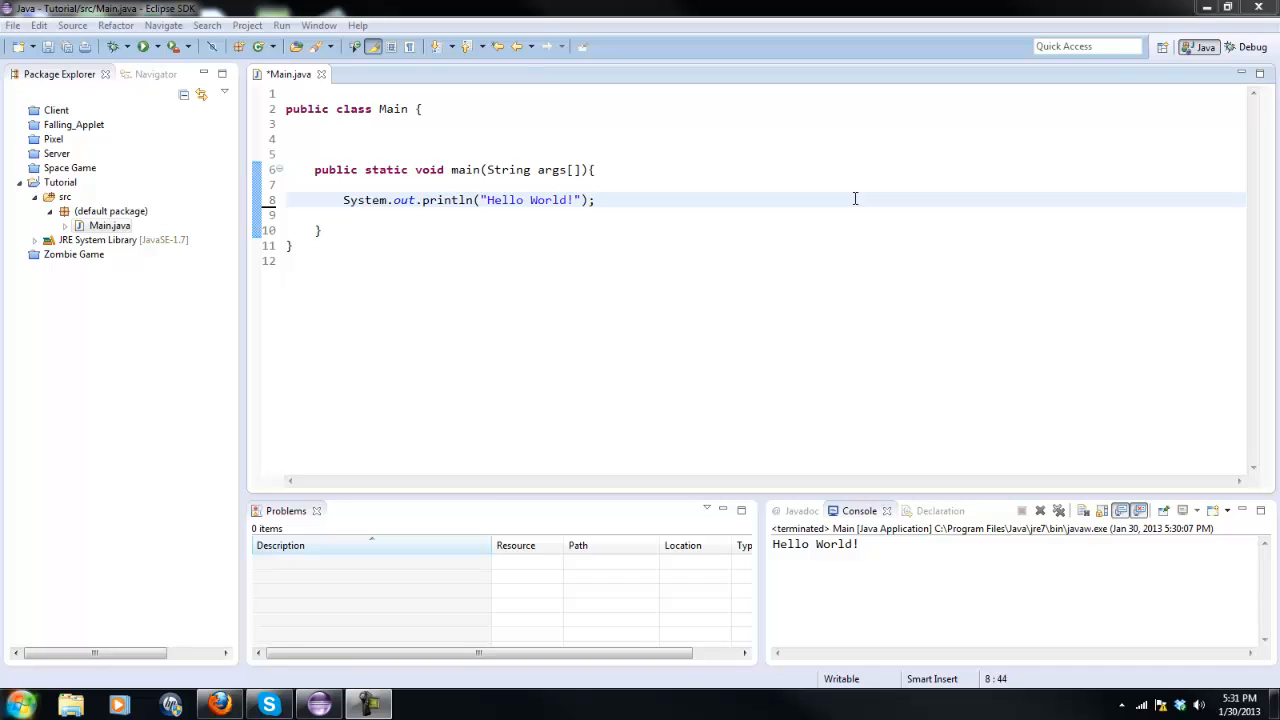
mouse_move(590, 142)
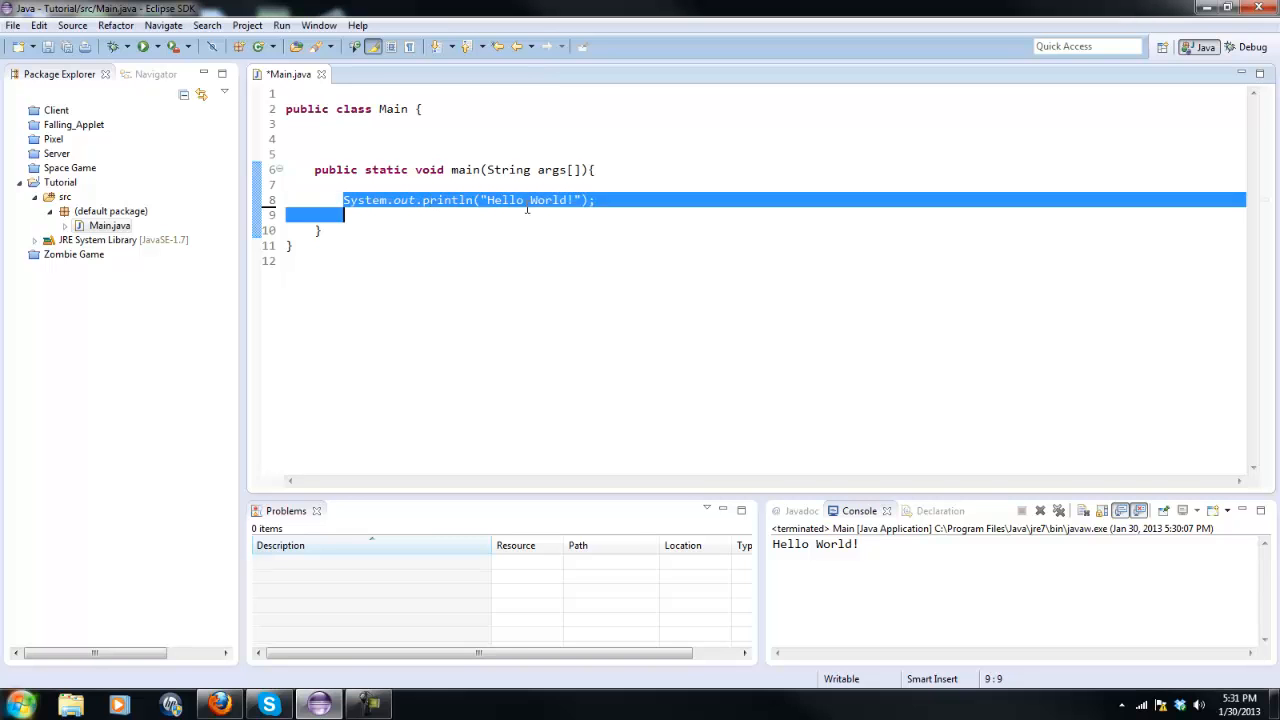
Run Main again so Hello World! prints to the console
left_click(598, 200)
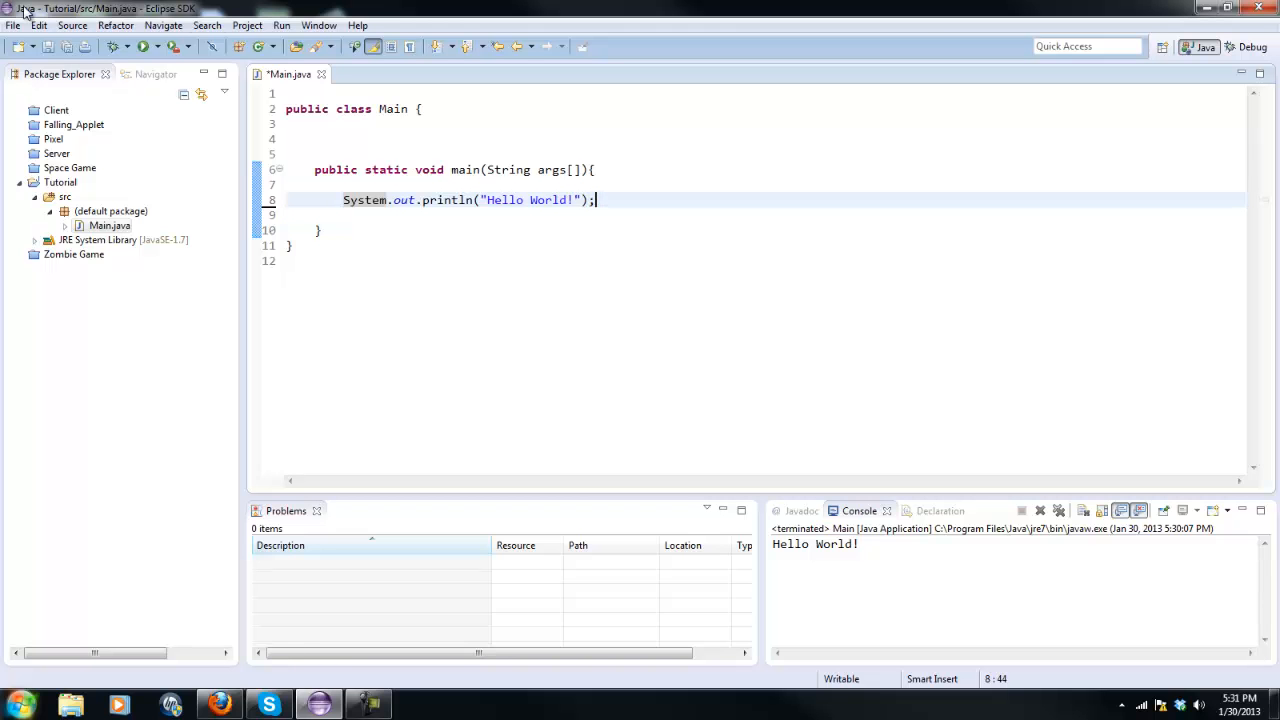
left_click(140, 46)
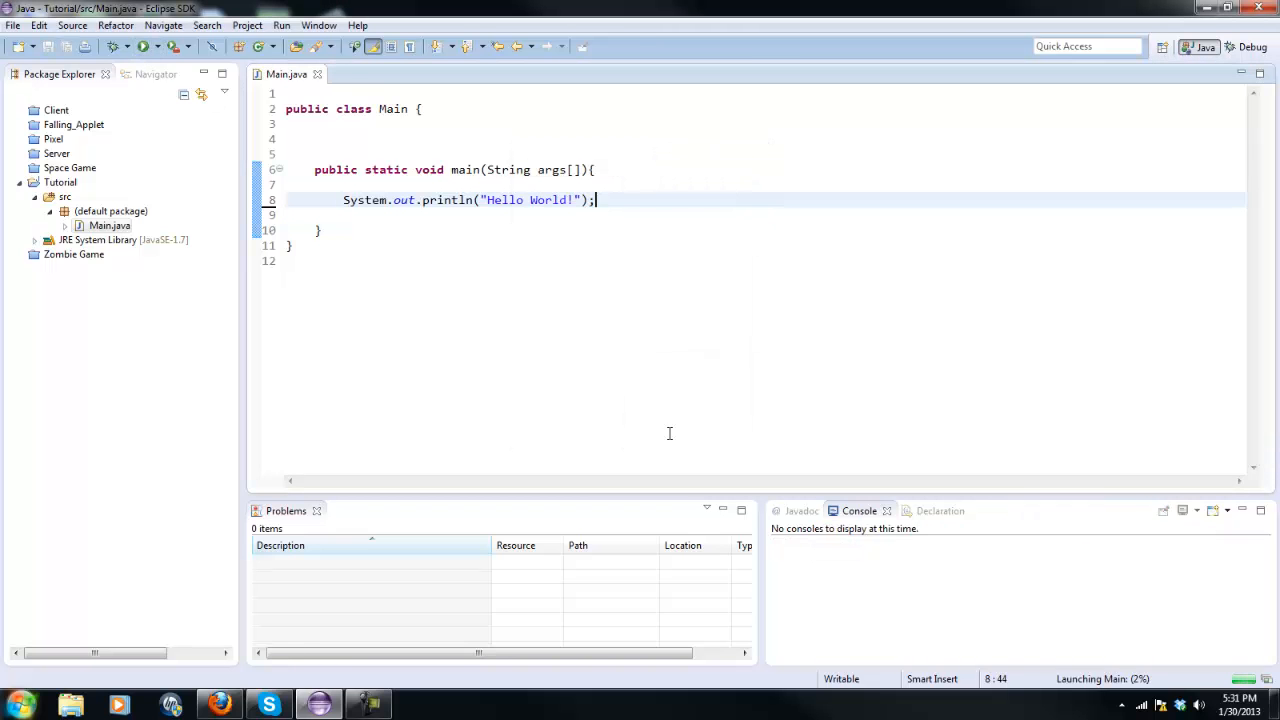
Add System.out.println("Another Line"); after the Hello World statement and run it
left_click(144, 46)
type("System.out")
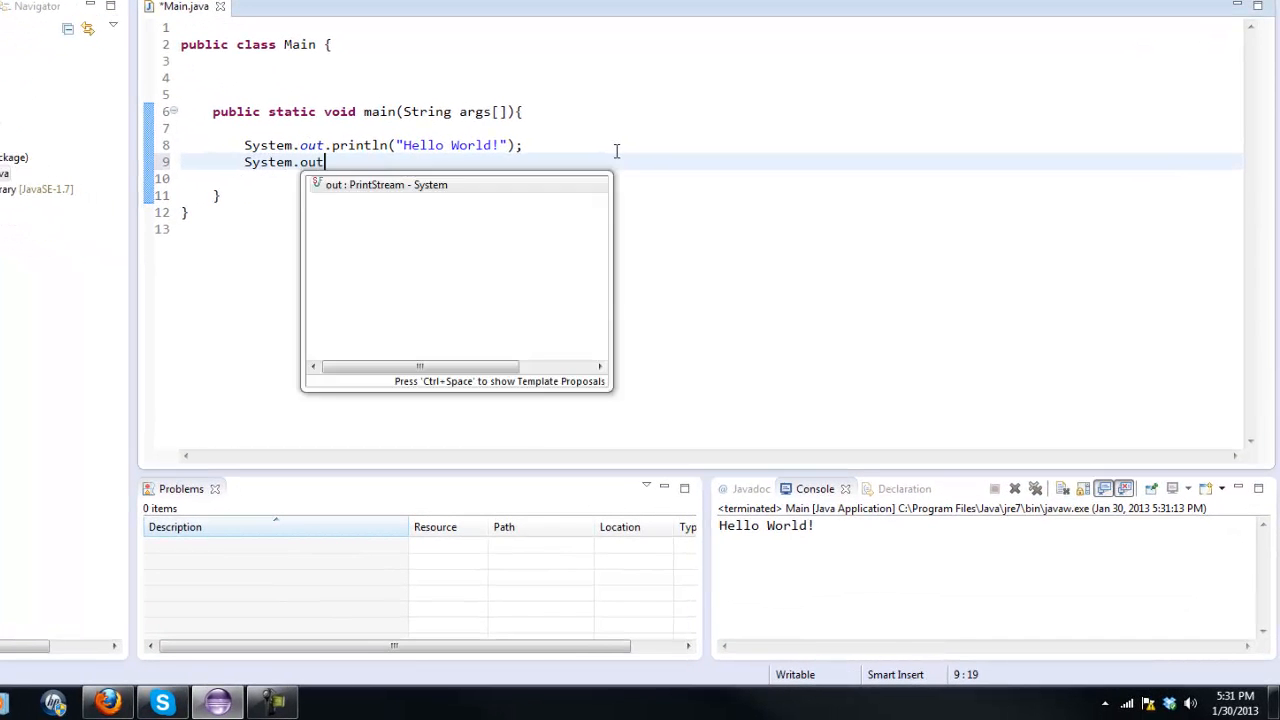
type(".println(\"Another Line\");")
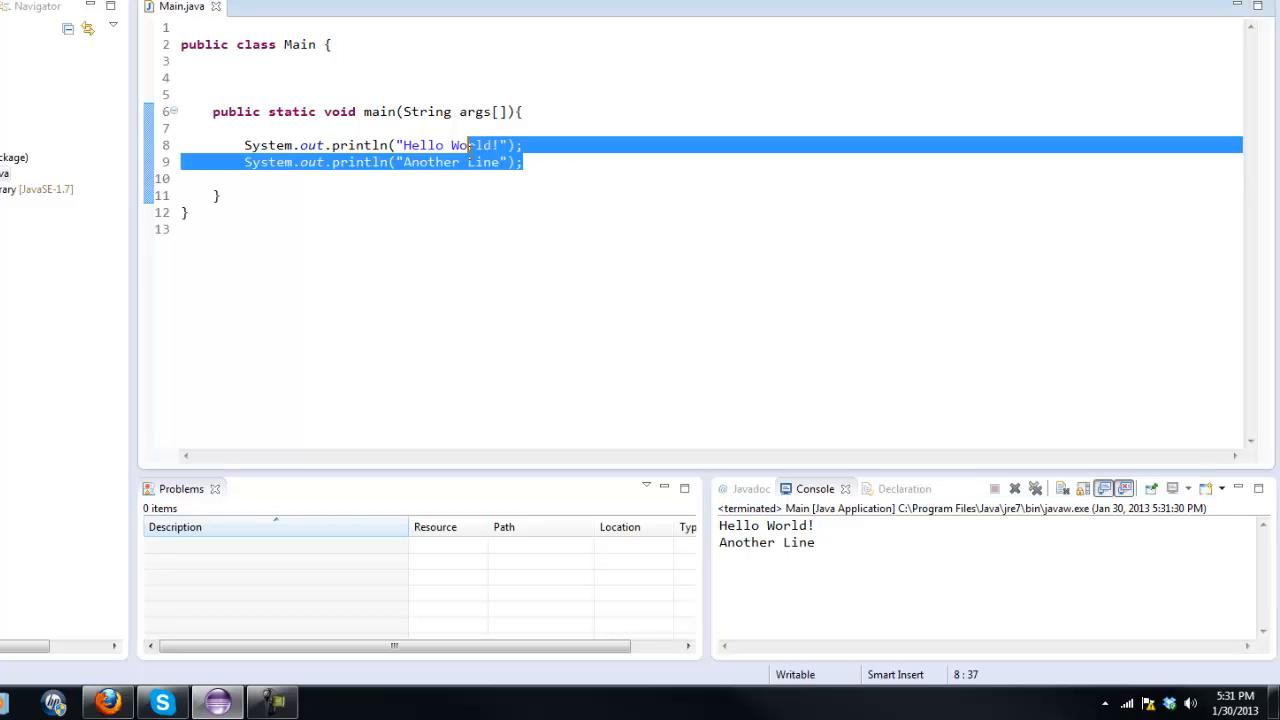
left_click(524, 162)
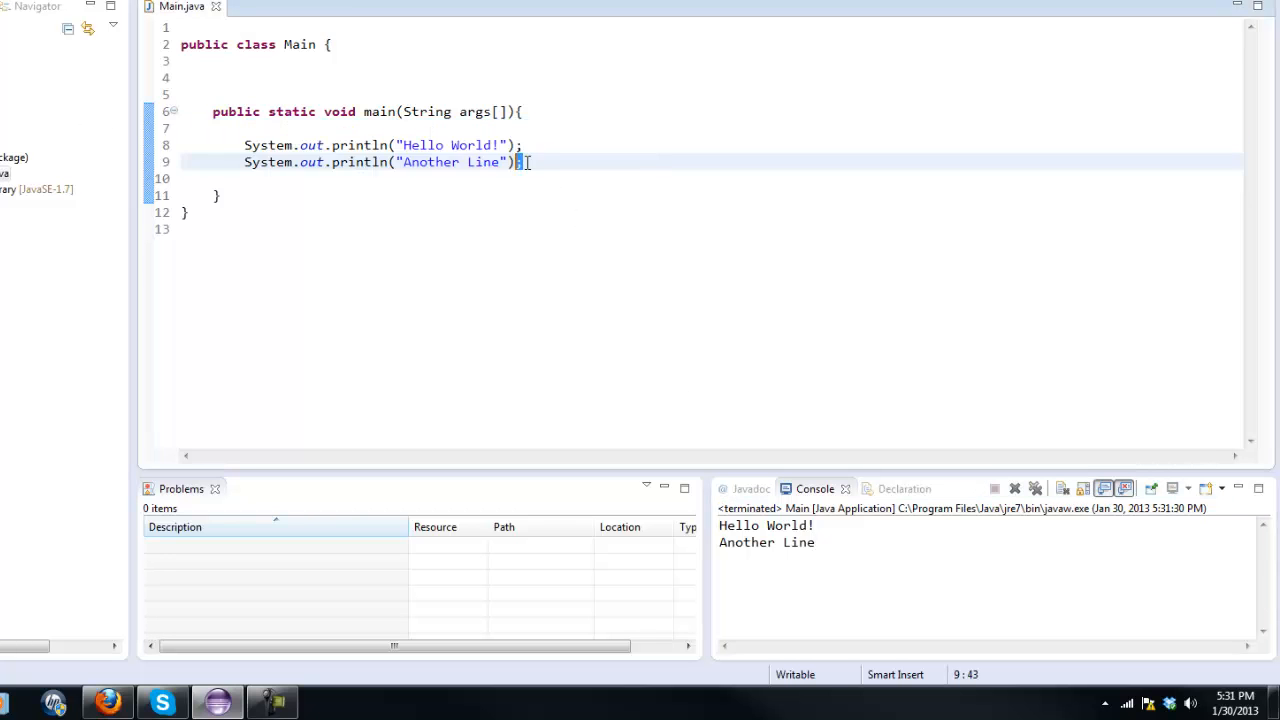
left_click(716, 144)
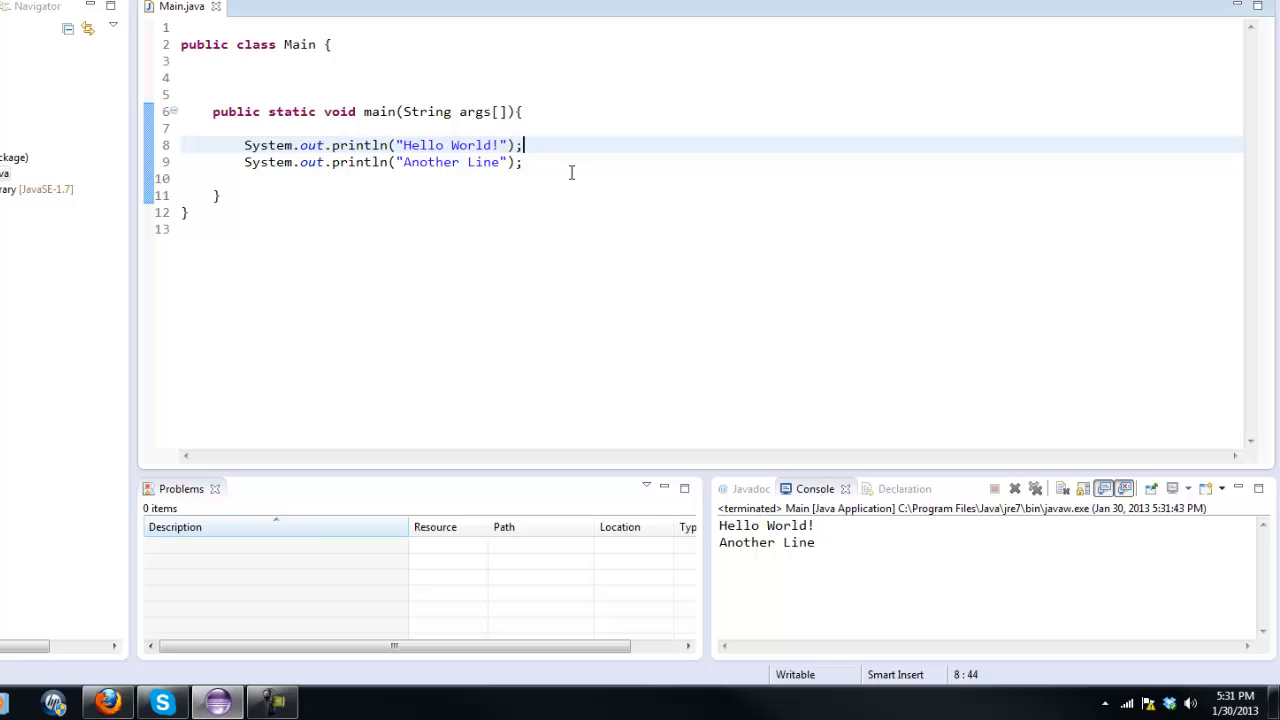
mouse_move(500, 88)
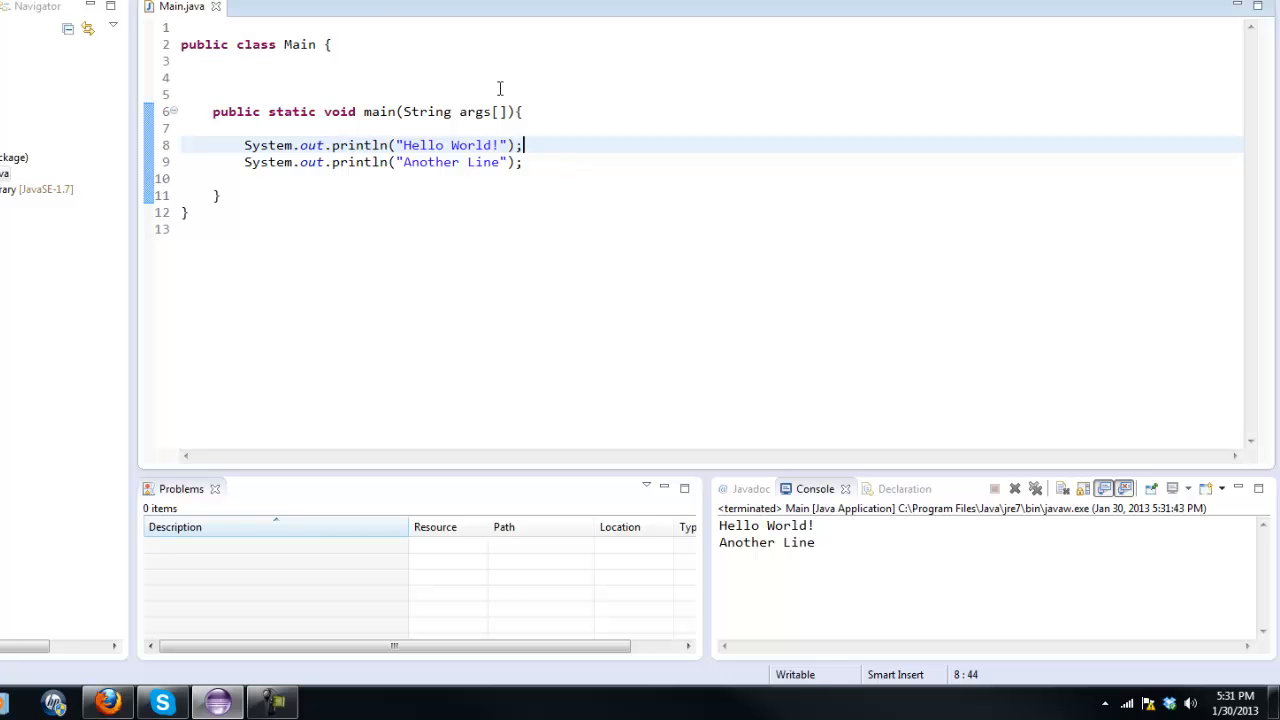
left_click(224, 196)
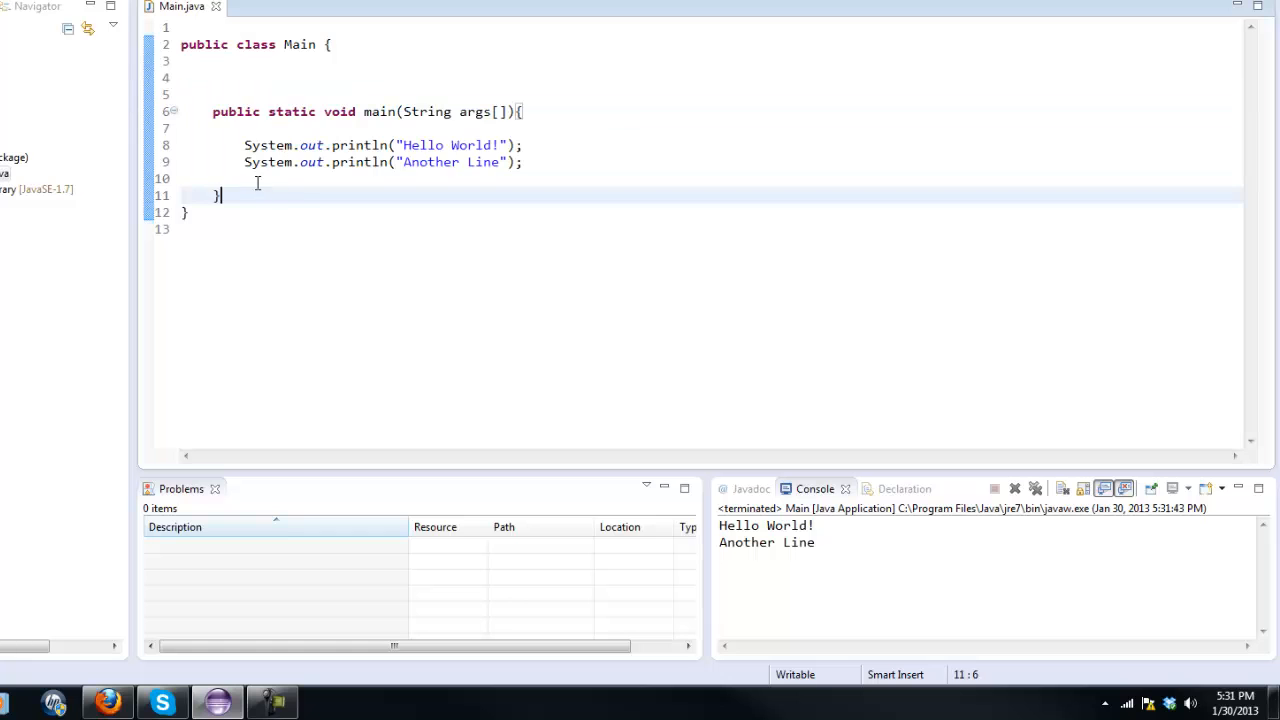
left_click(244, 128)
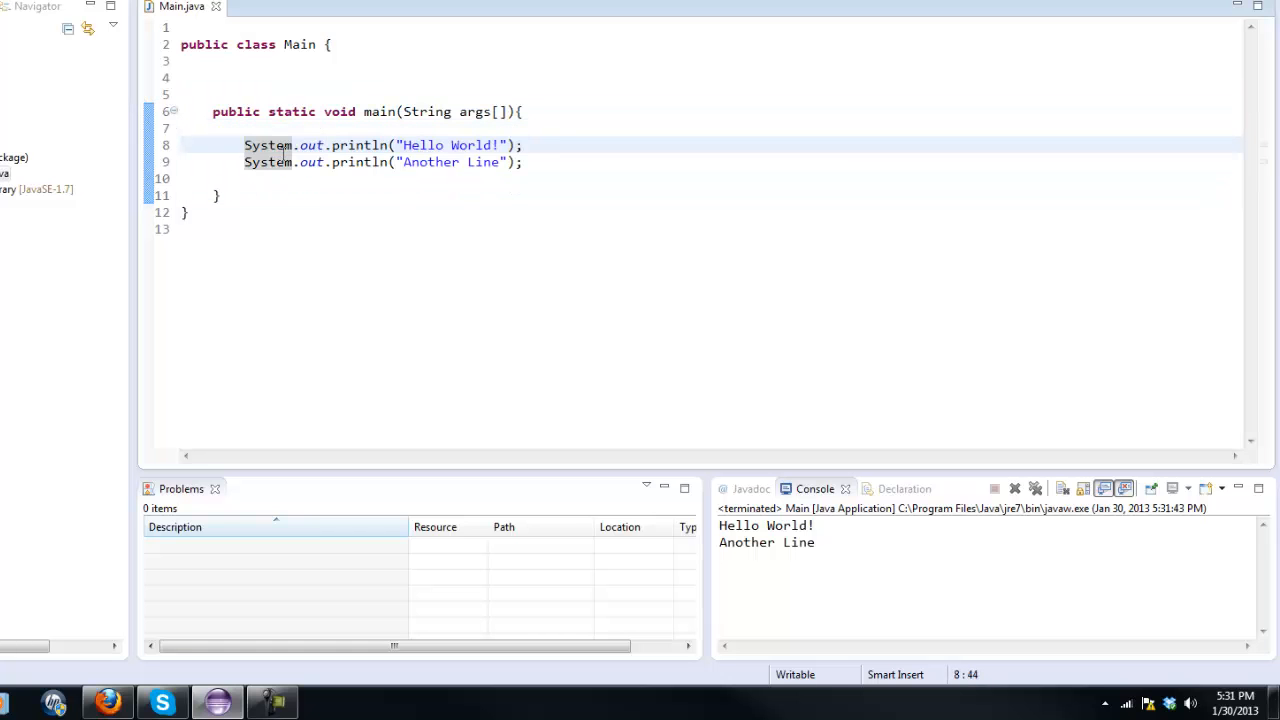
left_click(576, 162)
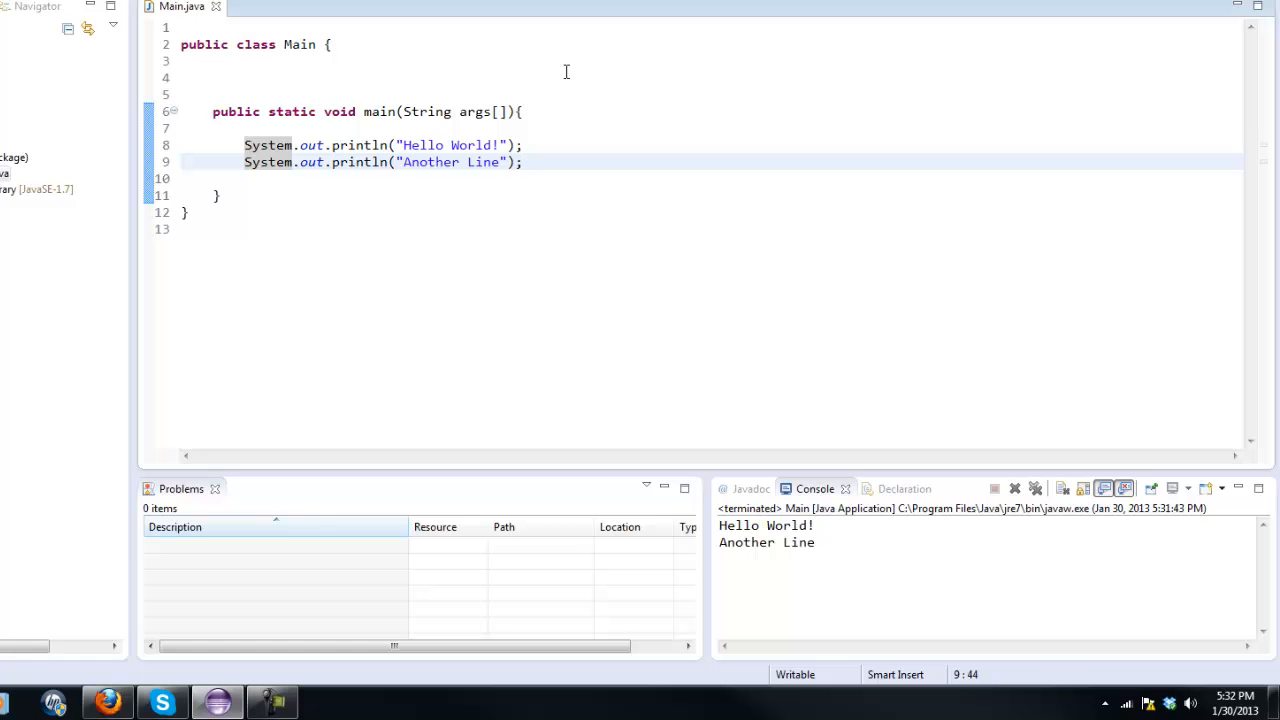
left_click(860, 540)
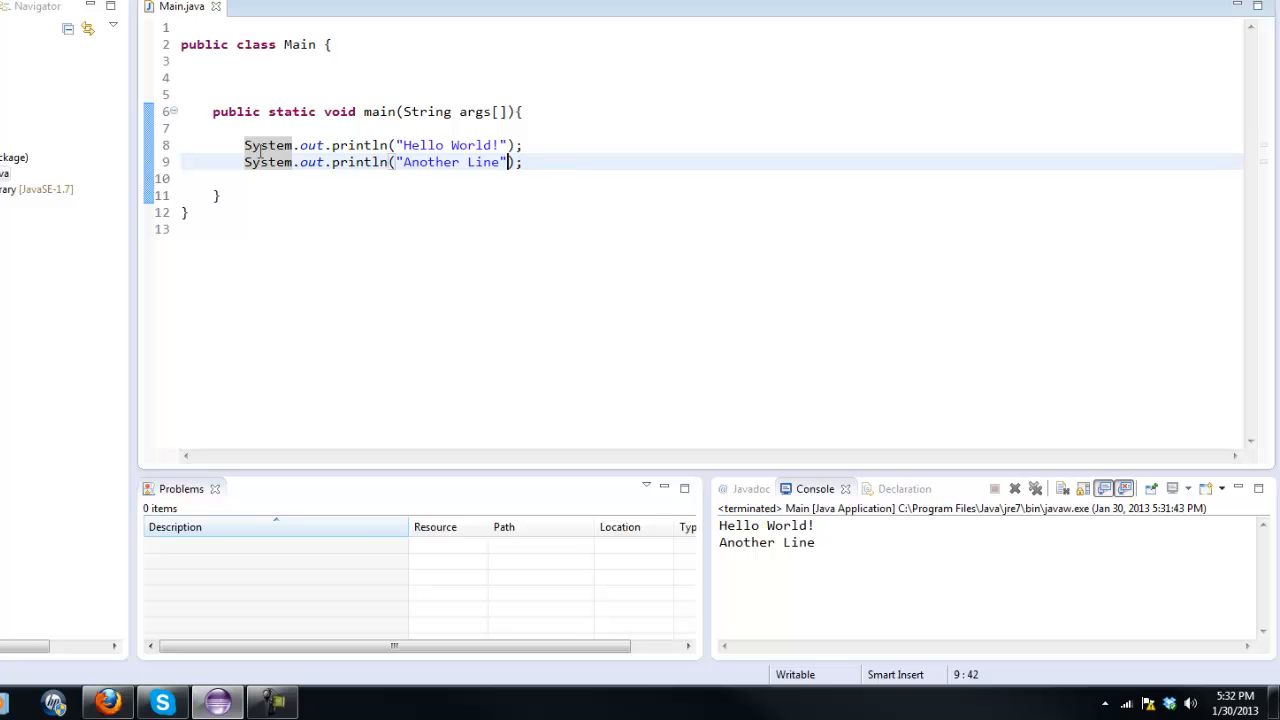
Change both println calls to print and run with Ctrl+F11 for single-line output
left_click(520, 144)
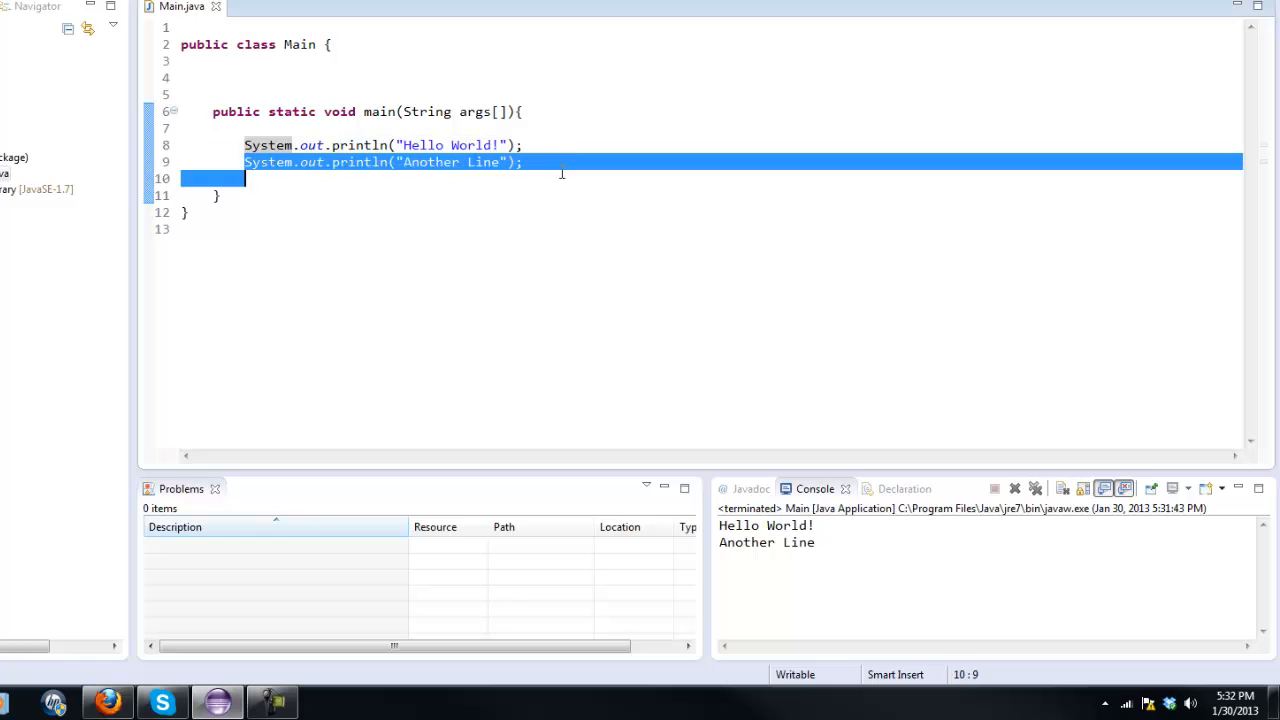
left_click(384, 162)
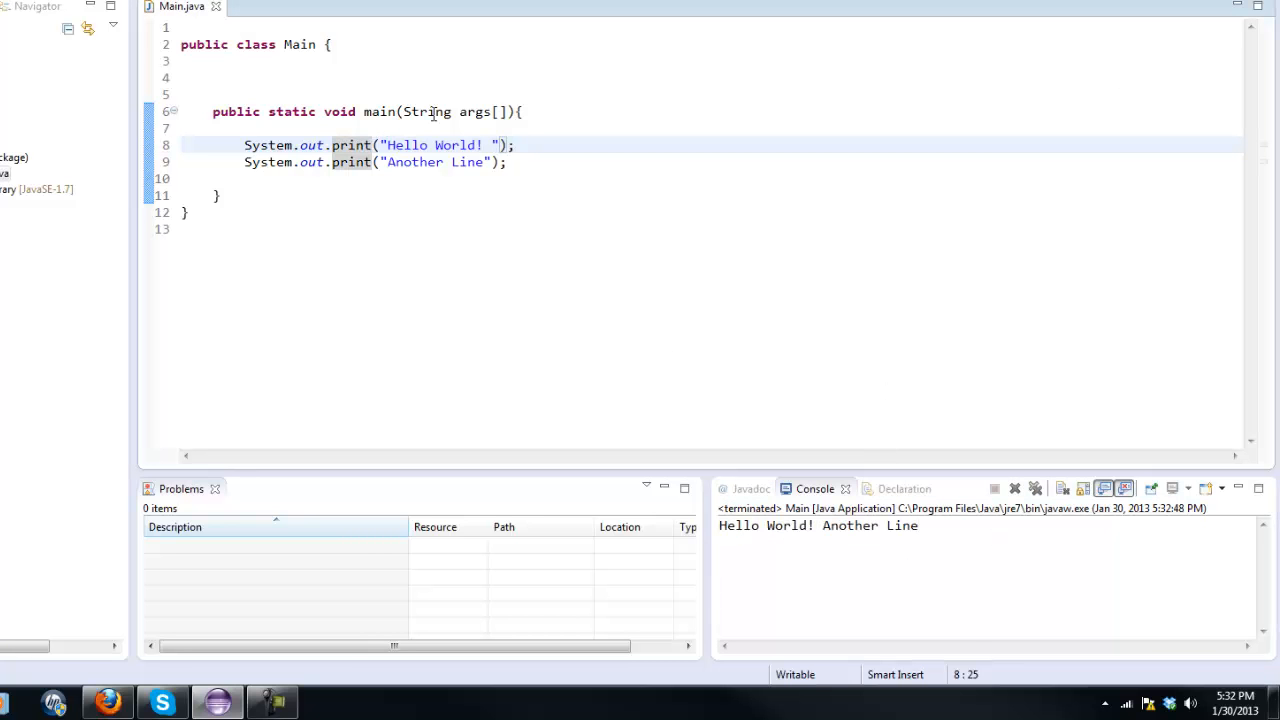
type("ln")
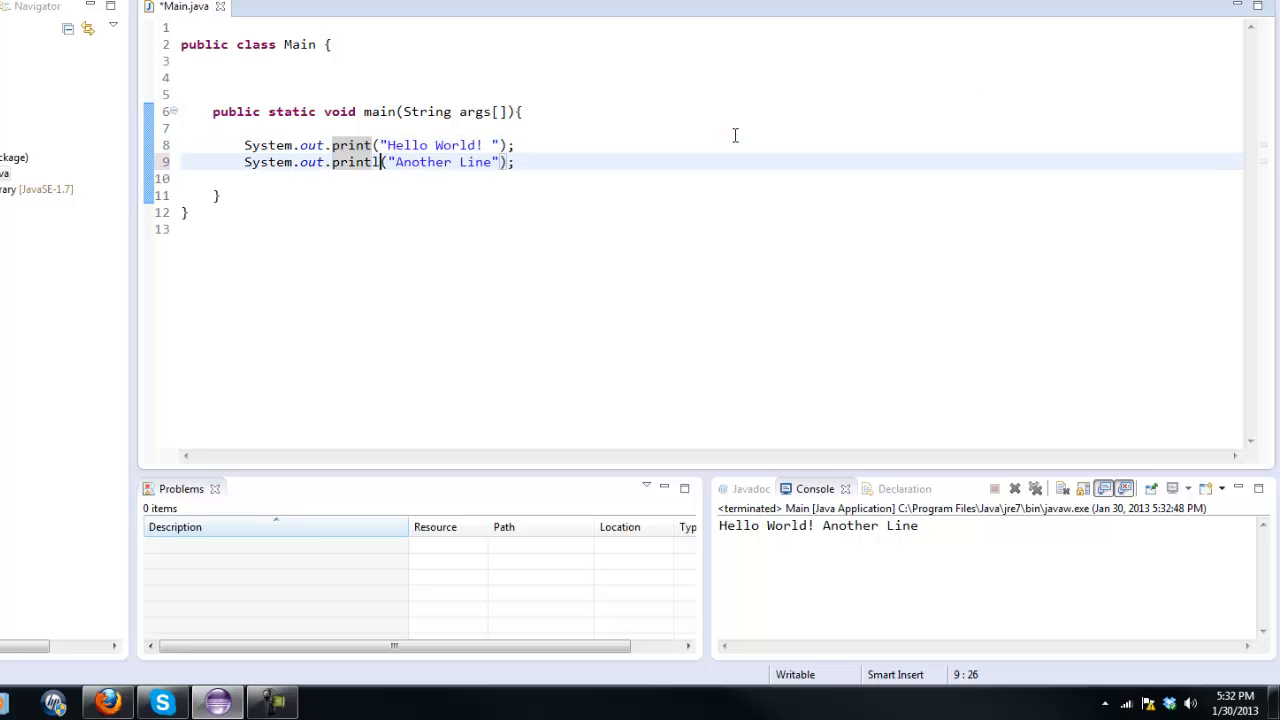
type("n")
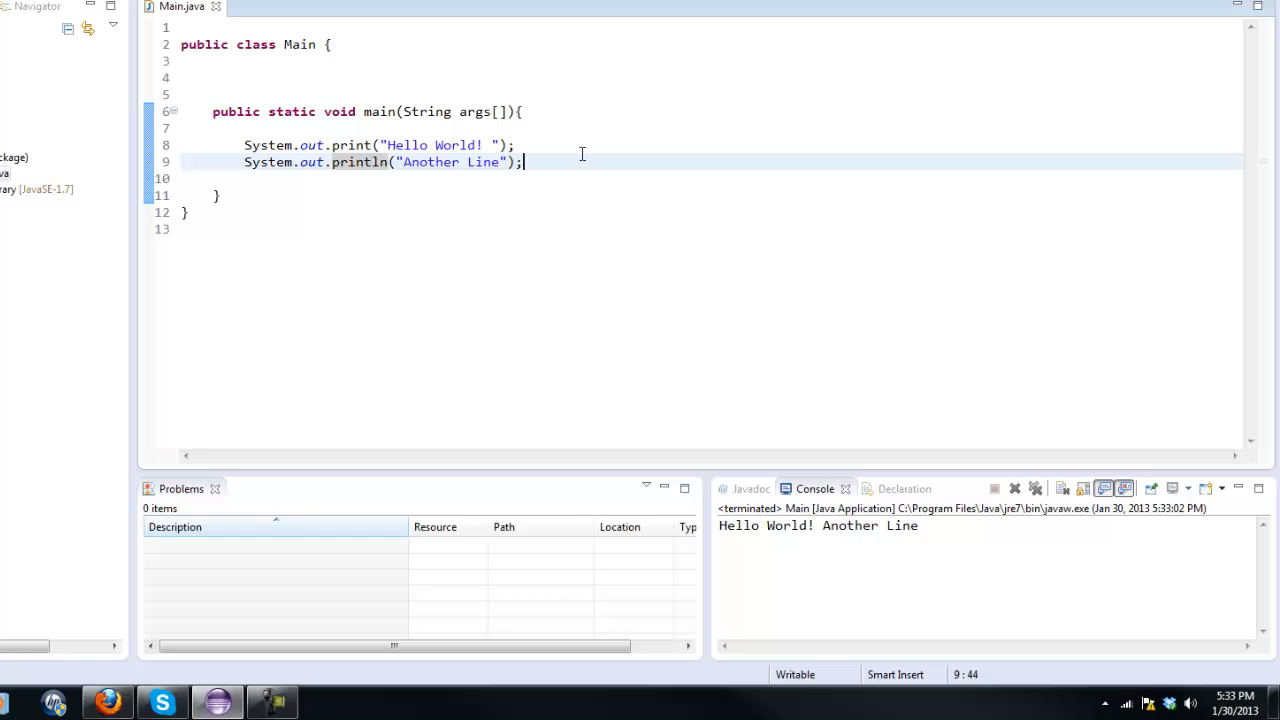
key("Return")
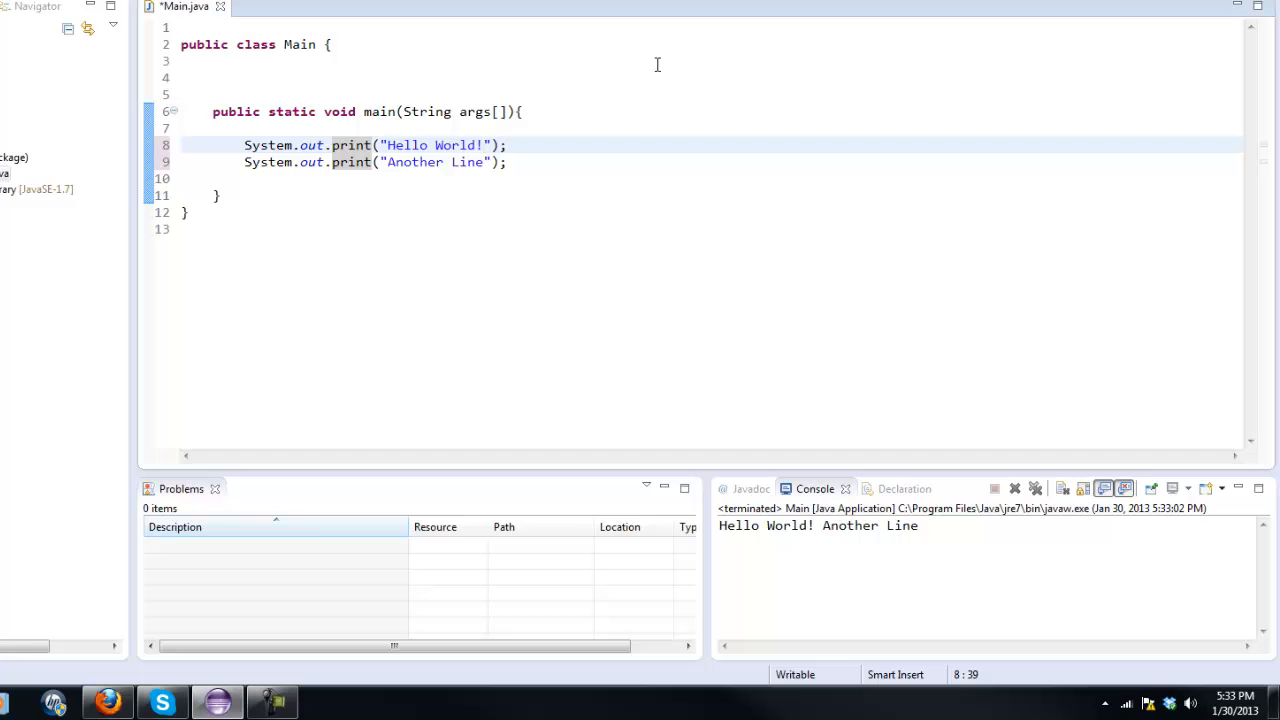
Run with \n then \t in the Hello World string to show newline and tab output
type("\\n")
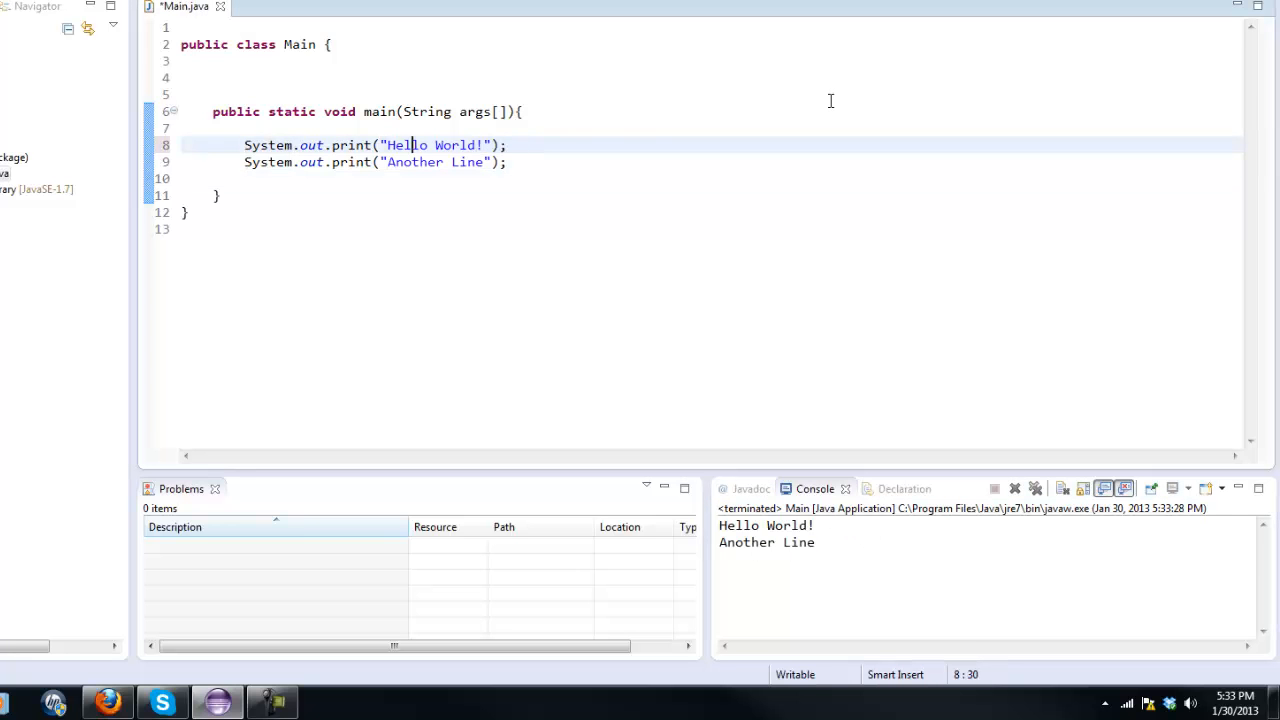
type("\\")
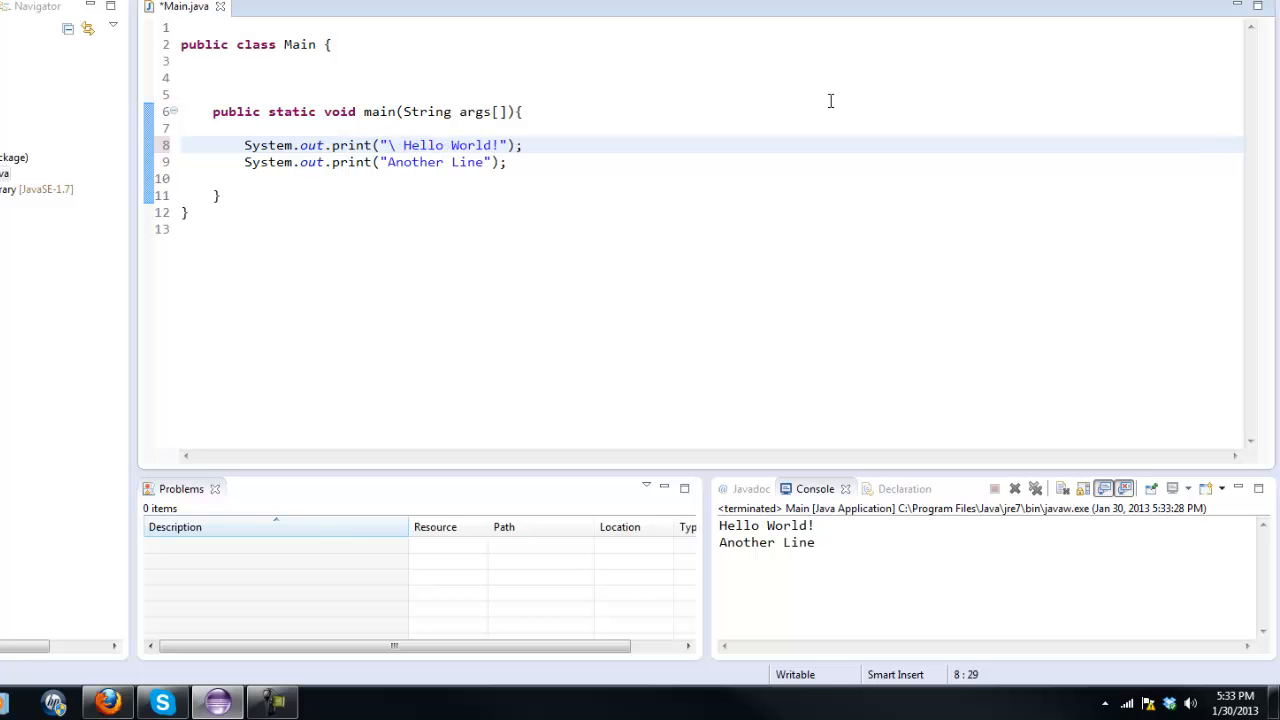
type("t")
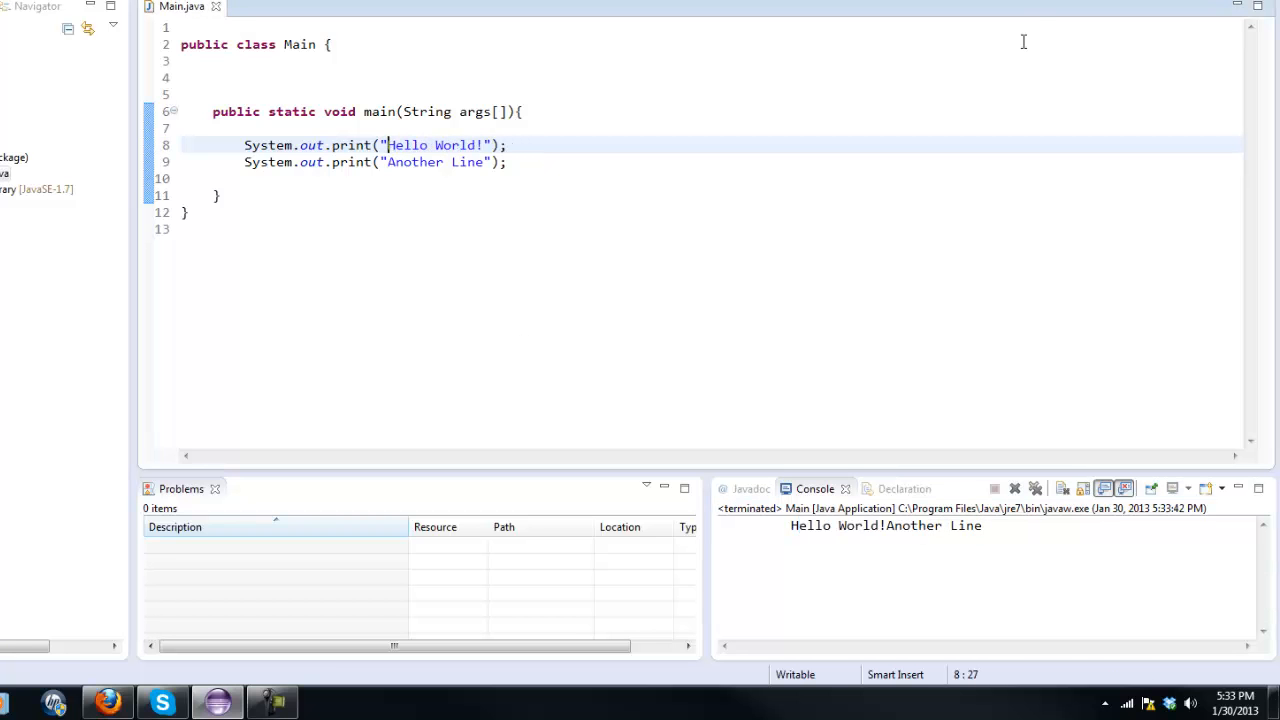
left_click(378, 144)
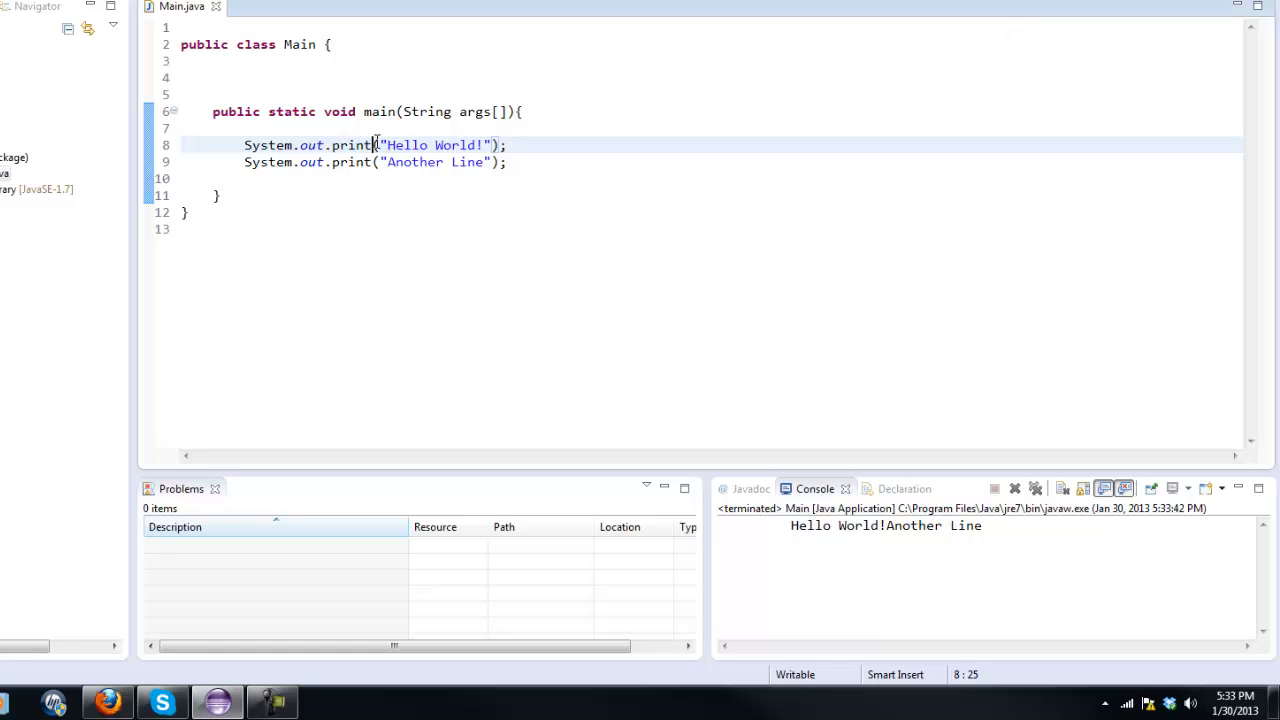
Restore println on both statements, save, and remove the blank line before main's closing brace
type("ln")
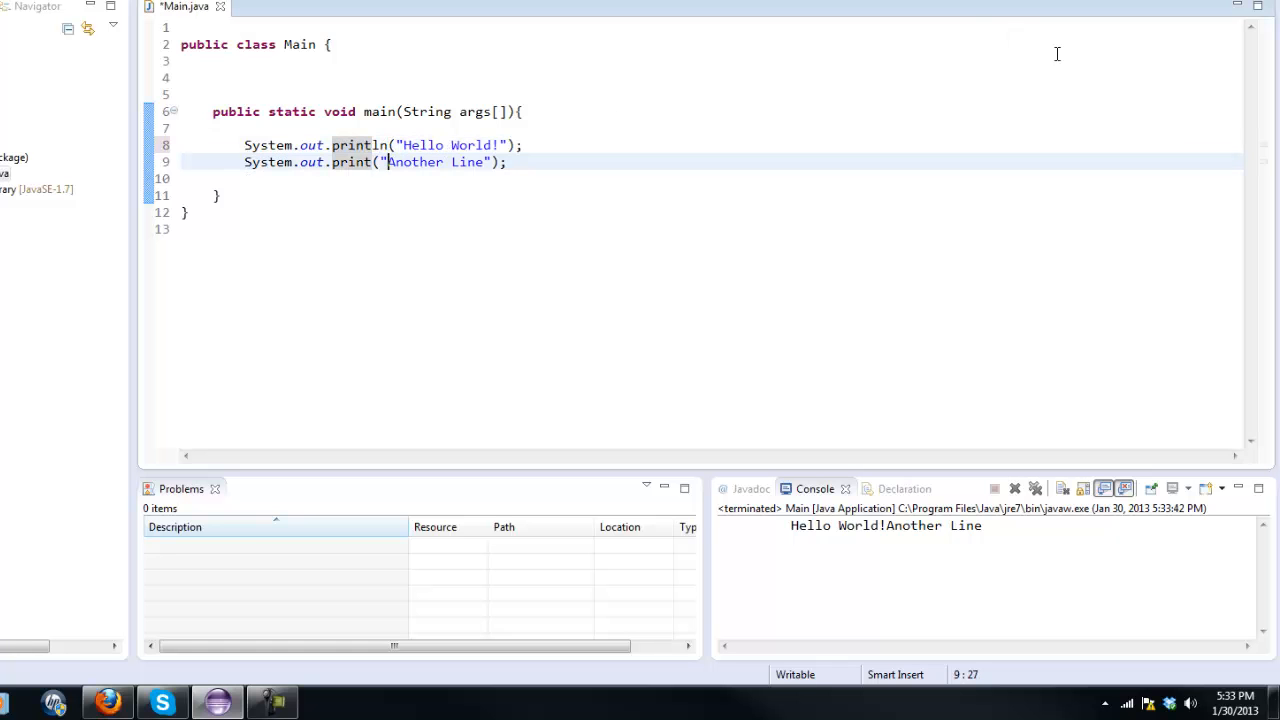
type("ln")
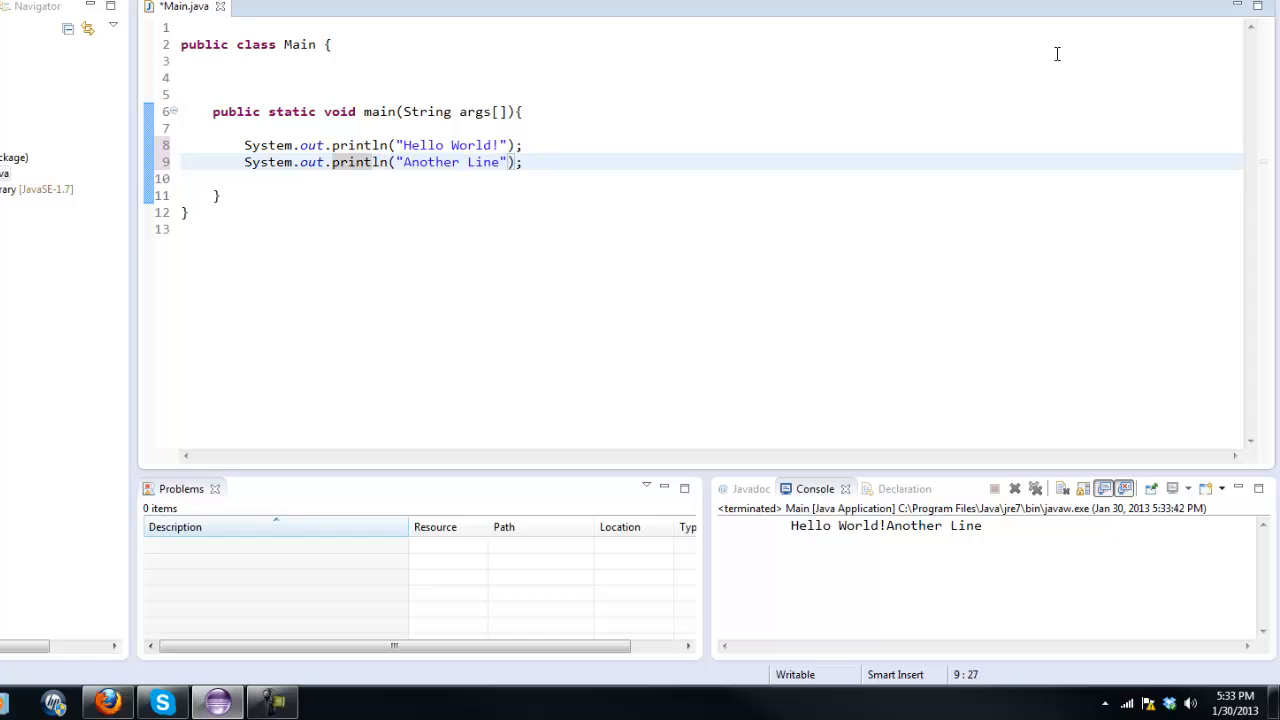
key("ctrl+s")
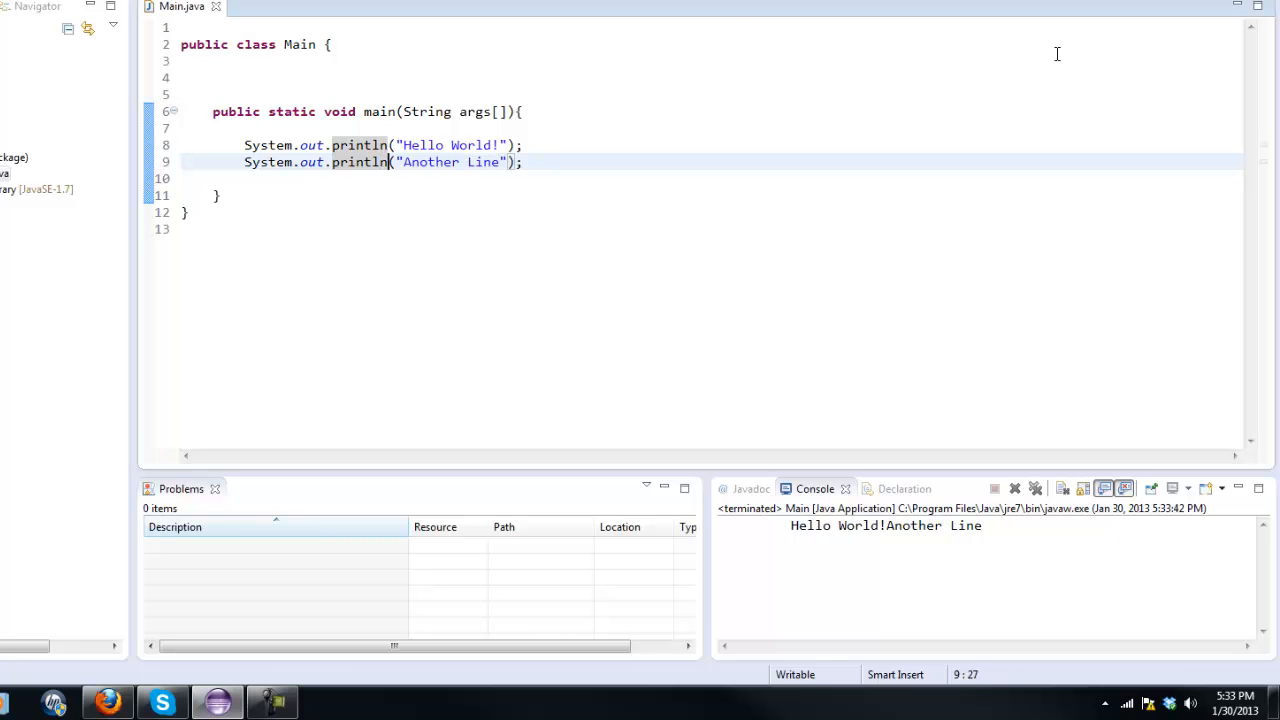
mouse_move(618, 158)
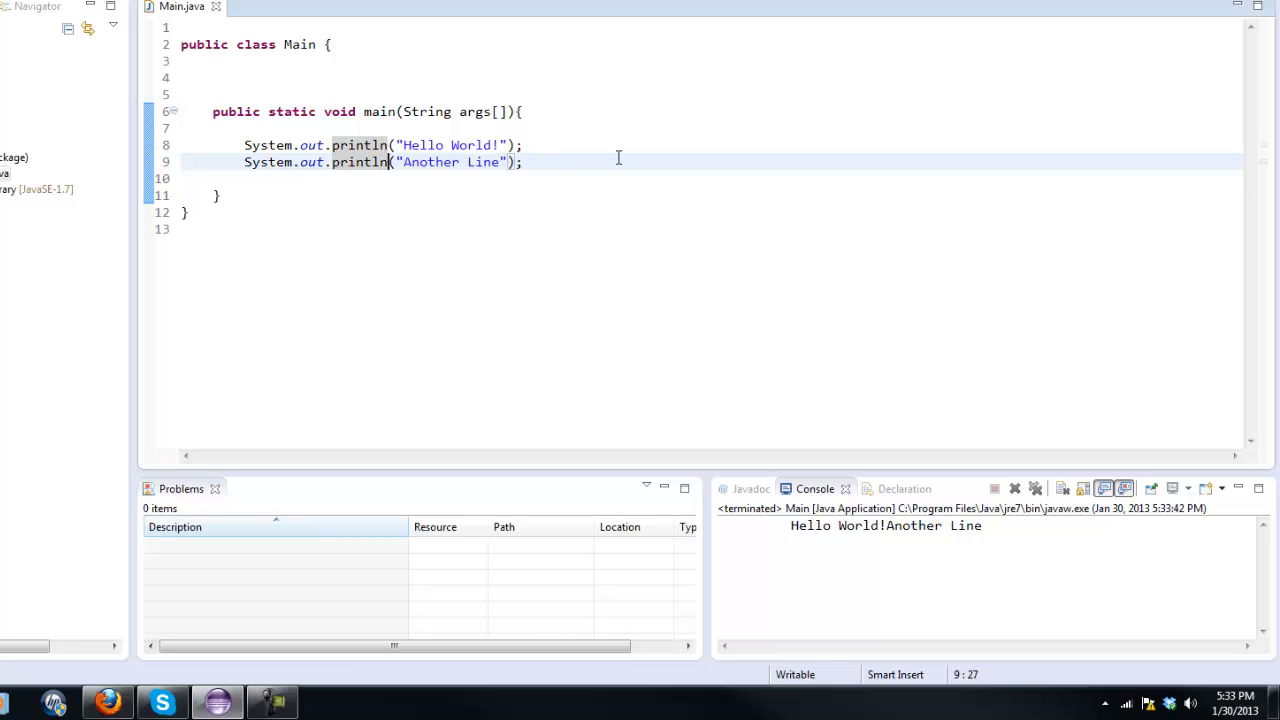
key("Return")
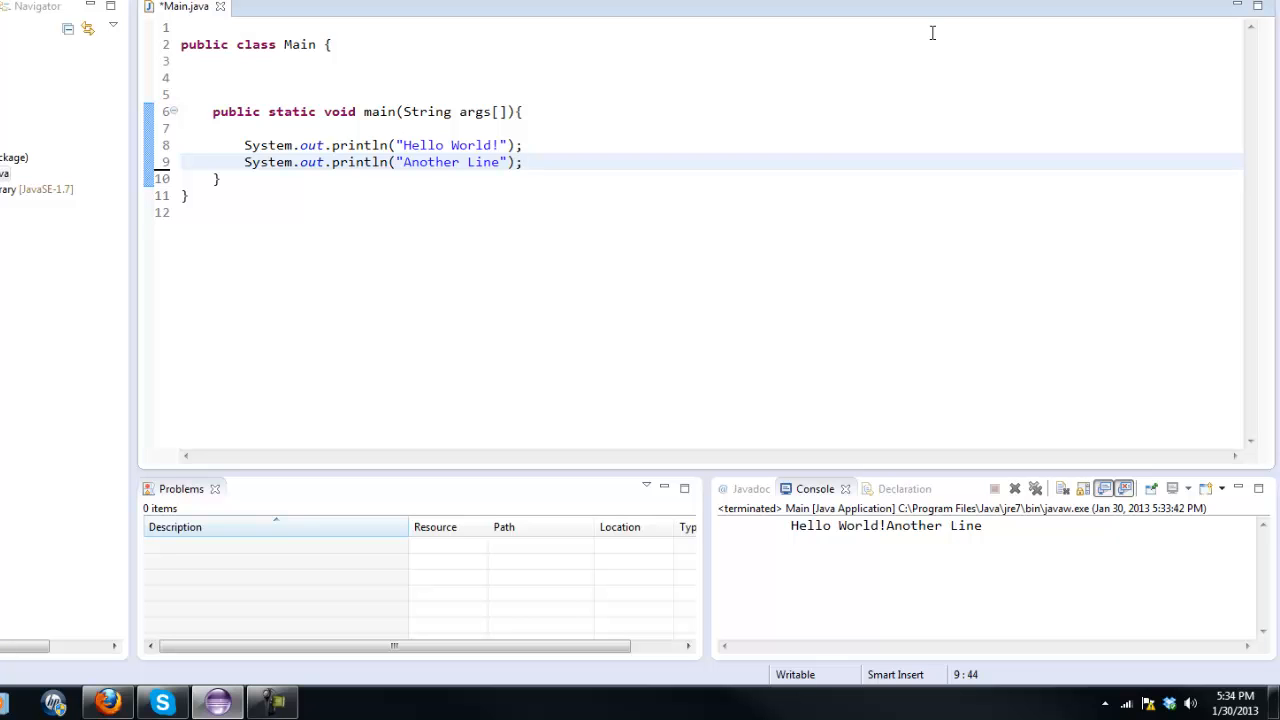
left_click(520, 162)
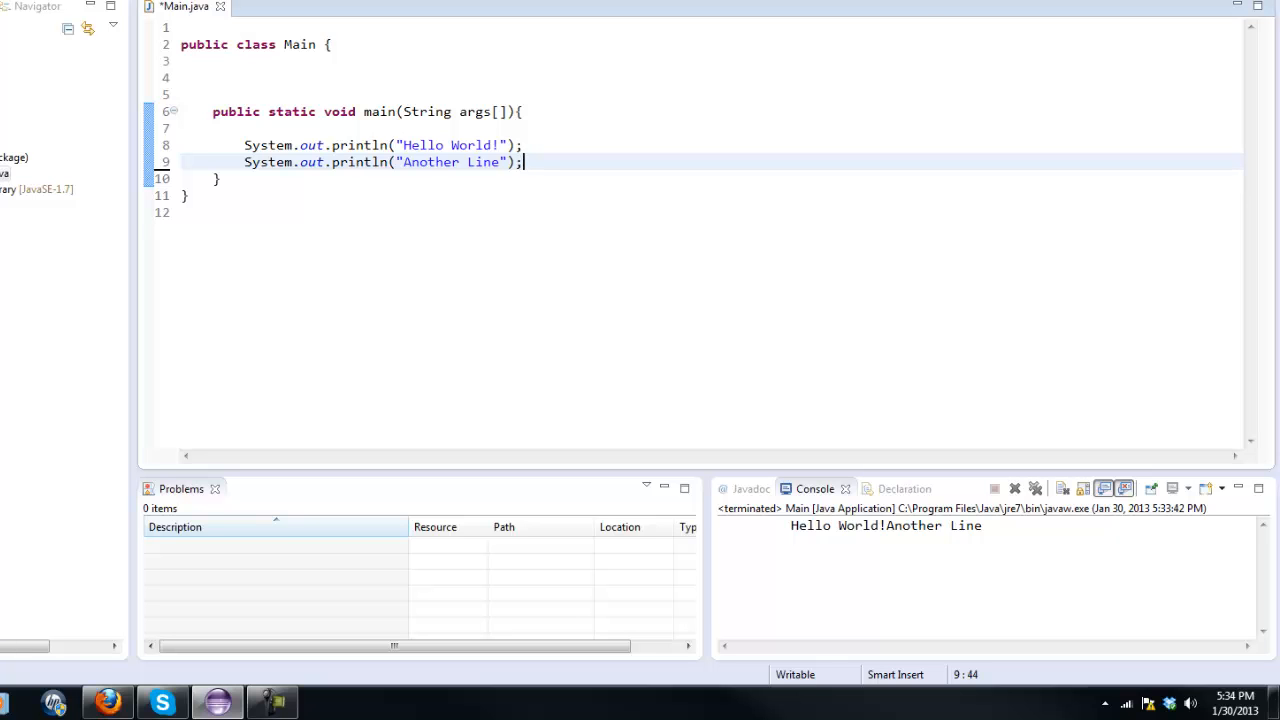